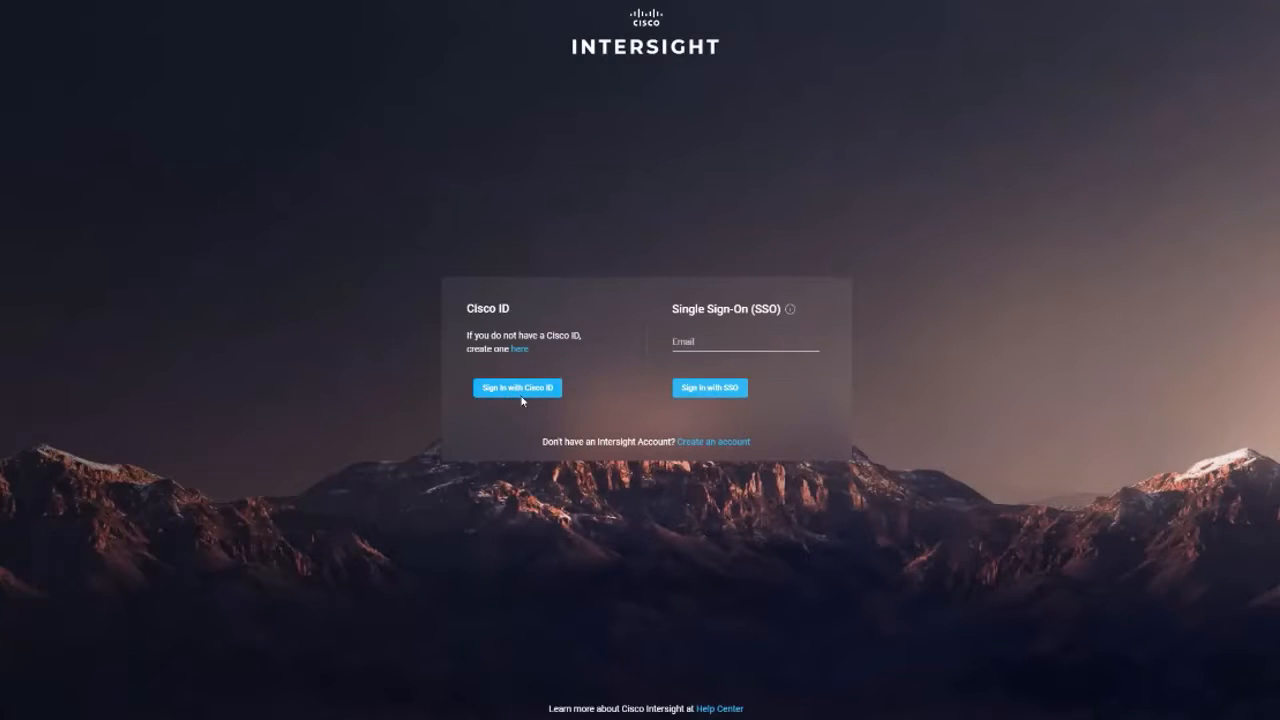
Sign in with a Cisco ID email and enter Intersight under the Account Administrator account.
left_click(516, 388)
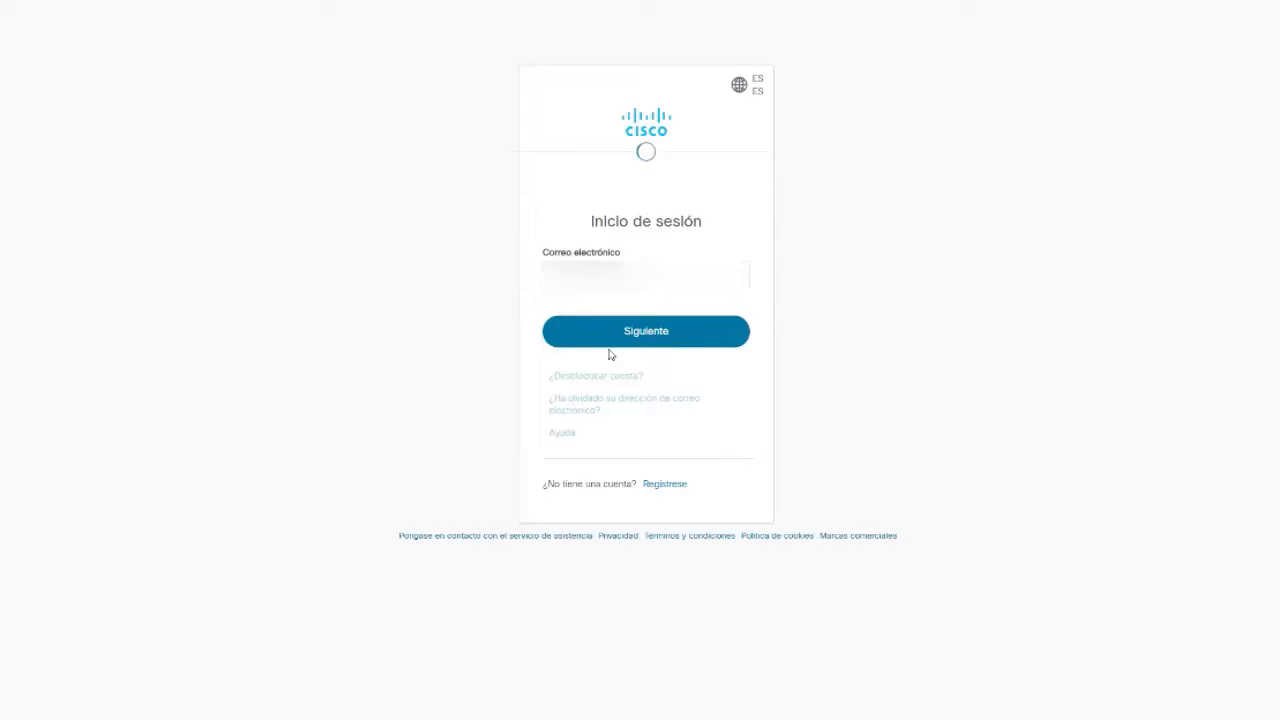
left_click(644, 332)
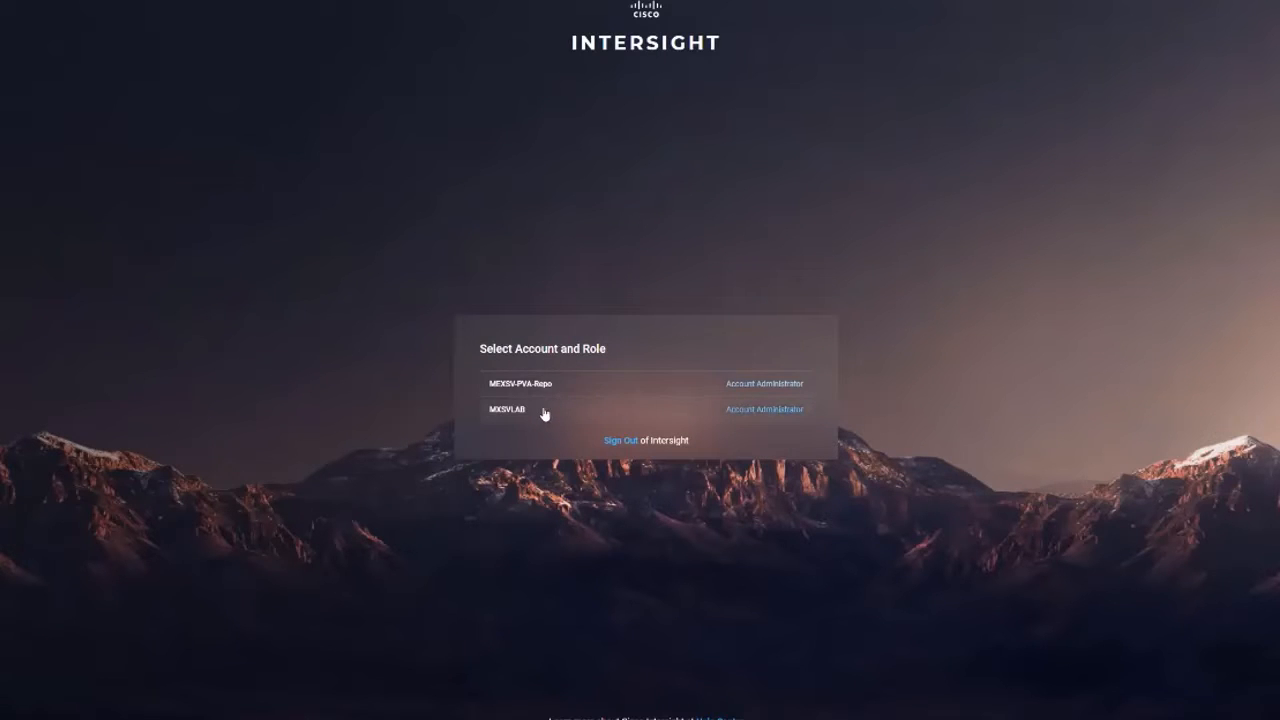
left_click(504, 408)
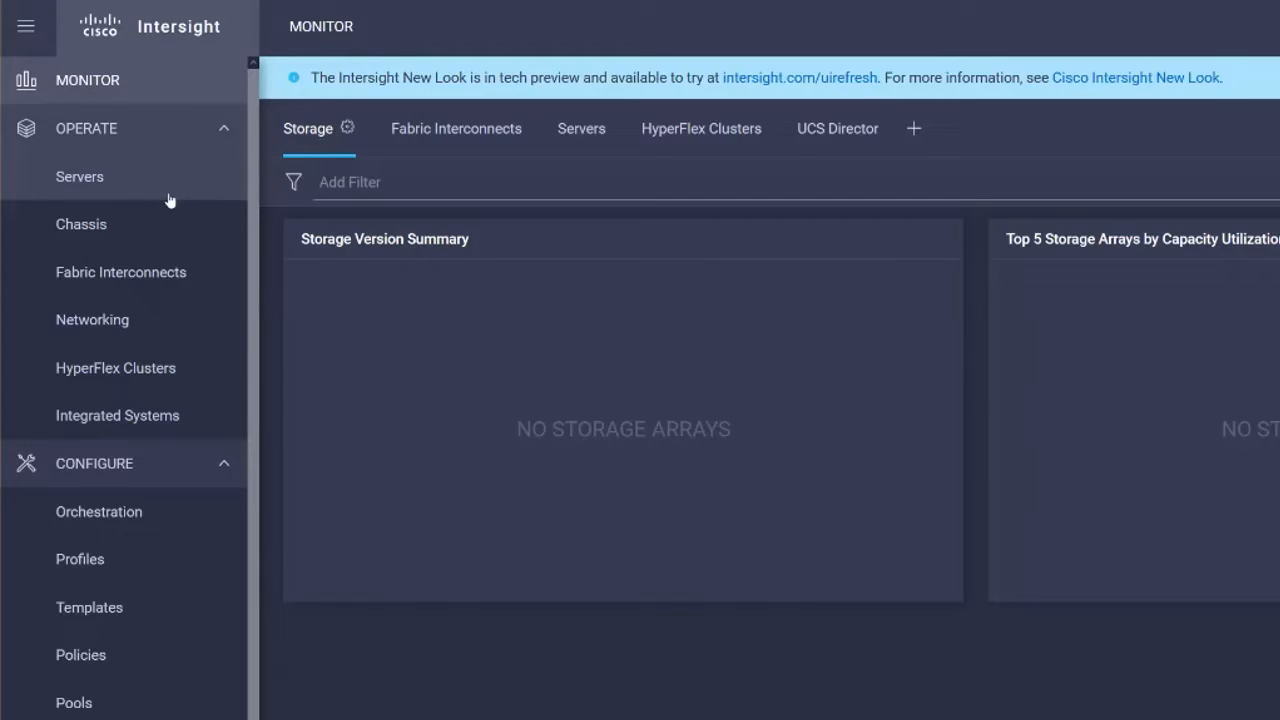
From Operate > Servers, view the C220-WZP24430N7K server's General details and select its assigned profile name.
left_click(80, 176)
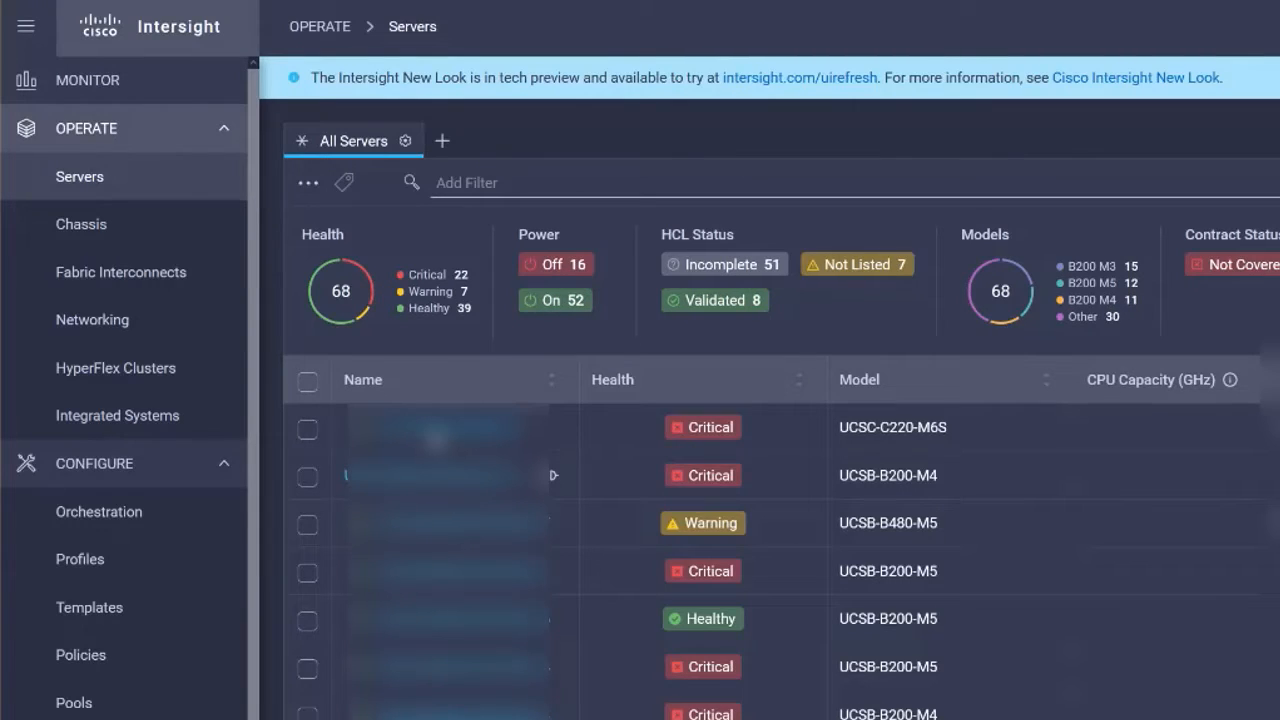
left_click(430, 428)
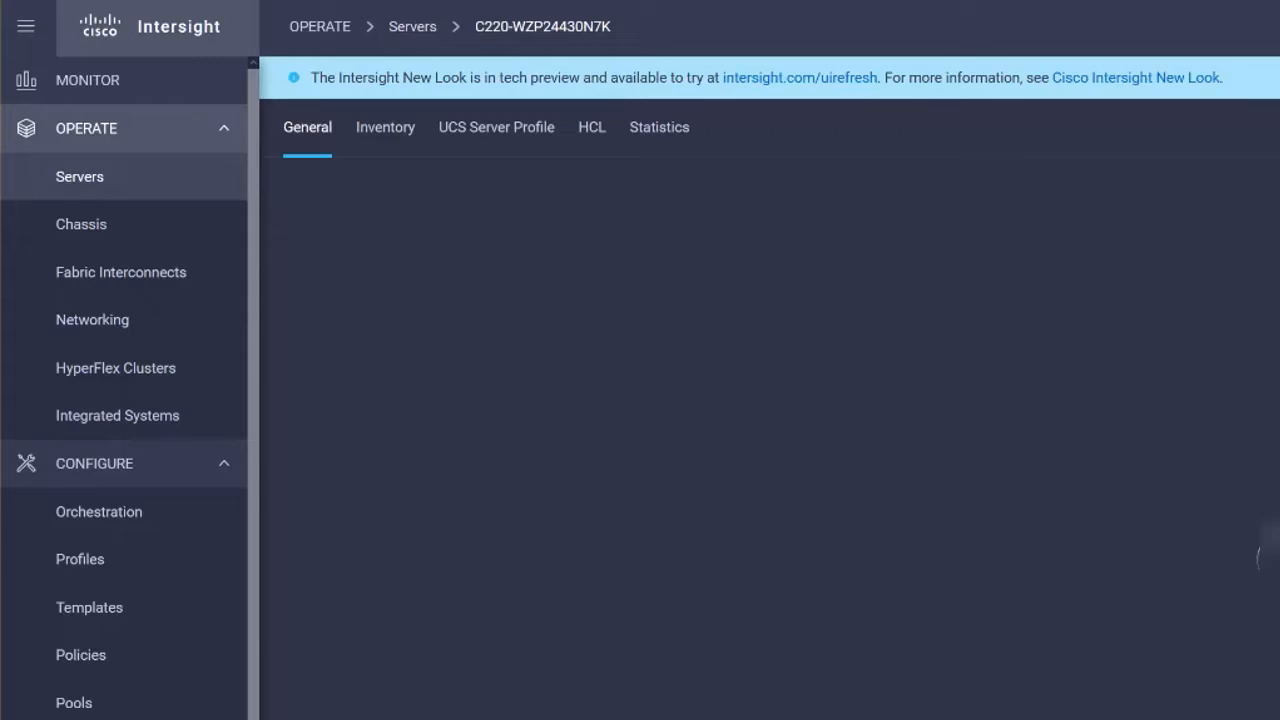
left_click(308, 128)
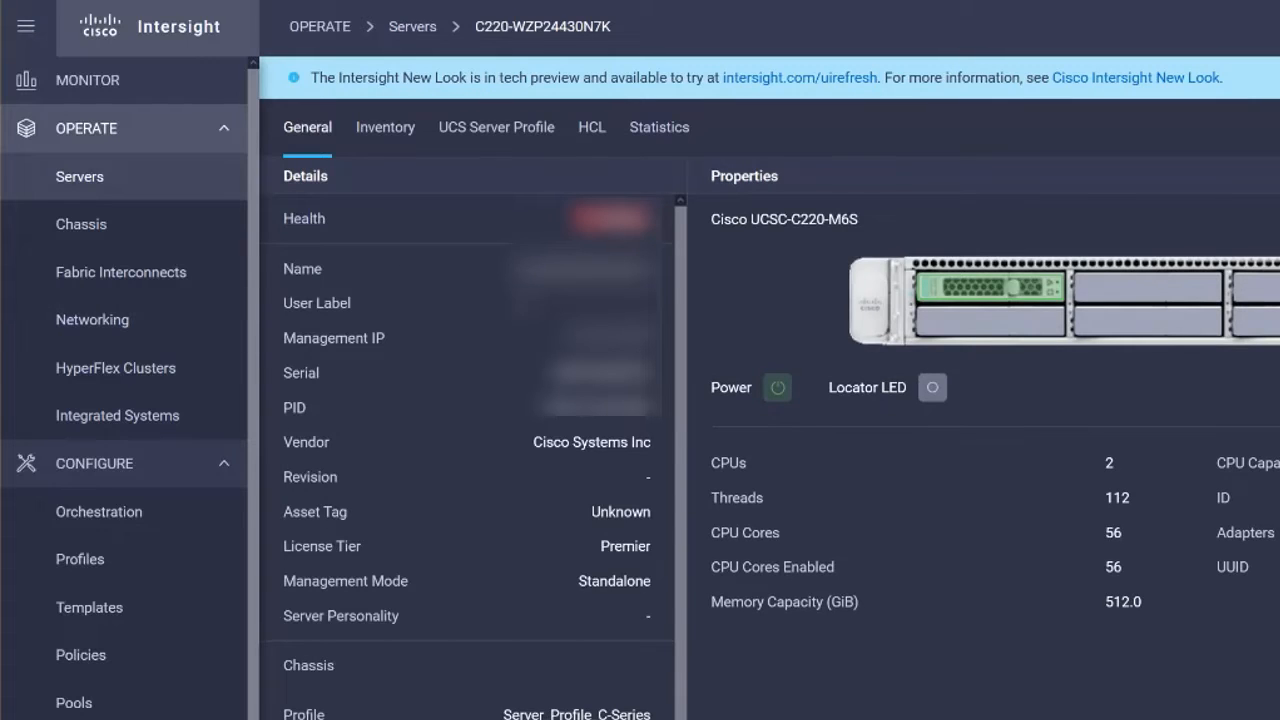
scroll("down", 3)
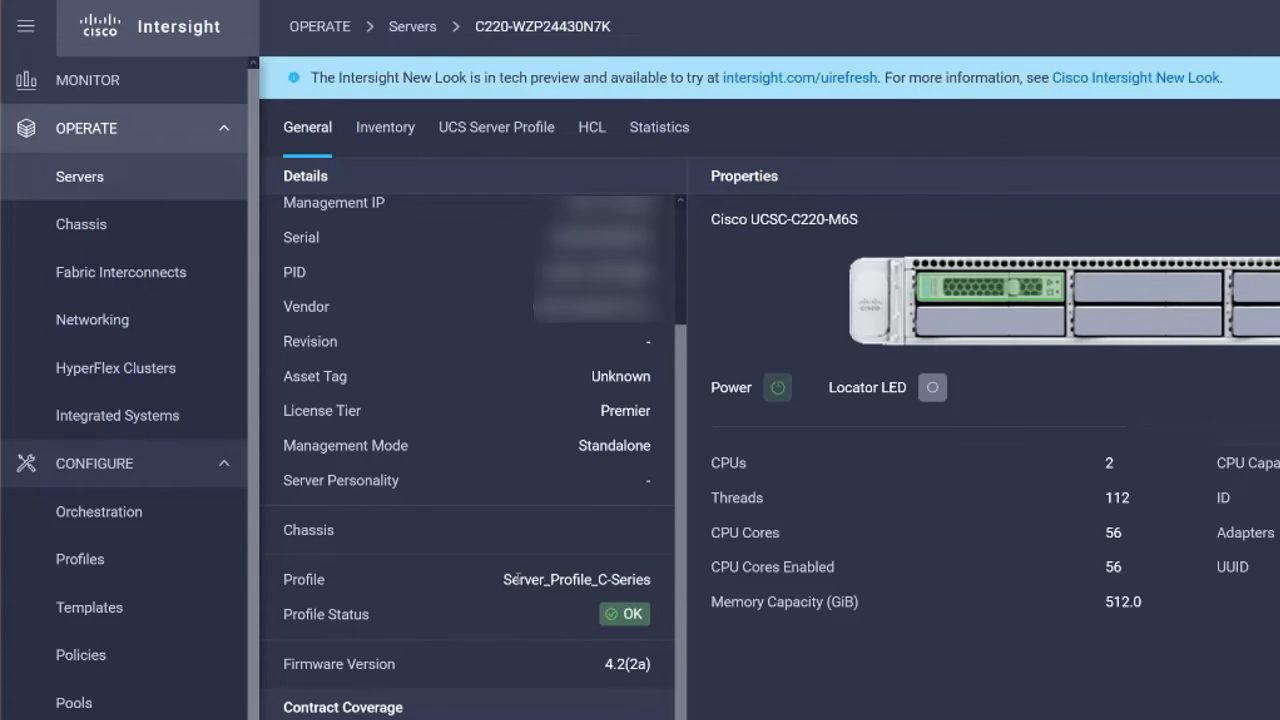
double_click(576, 580)
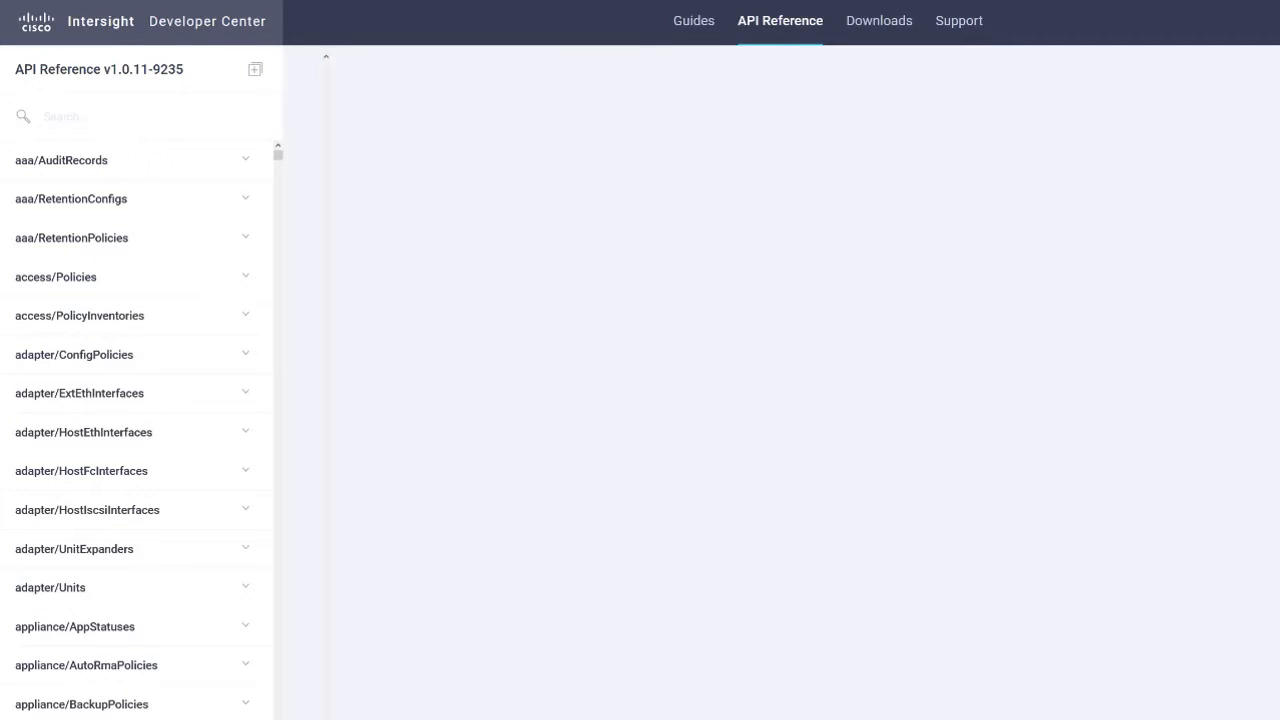
mouse_move(88, 96)
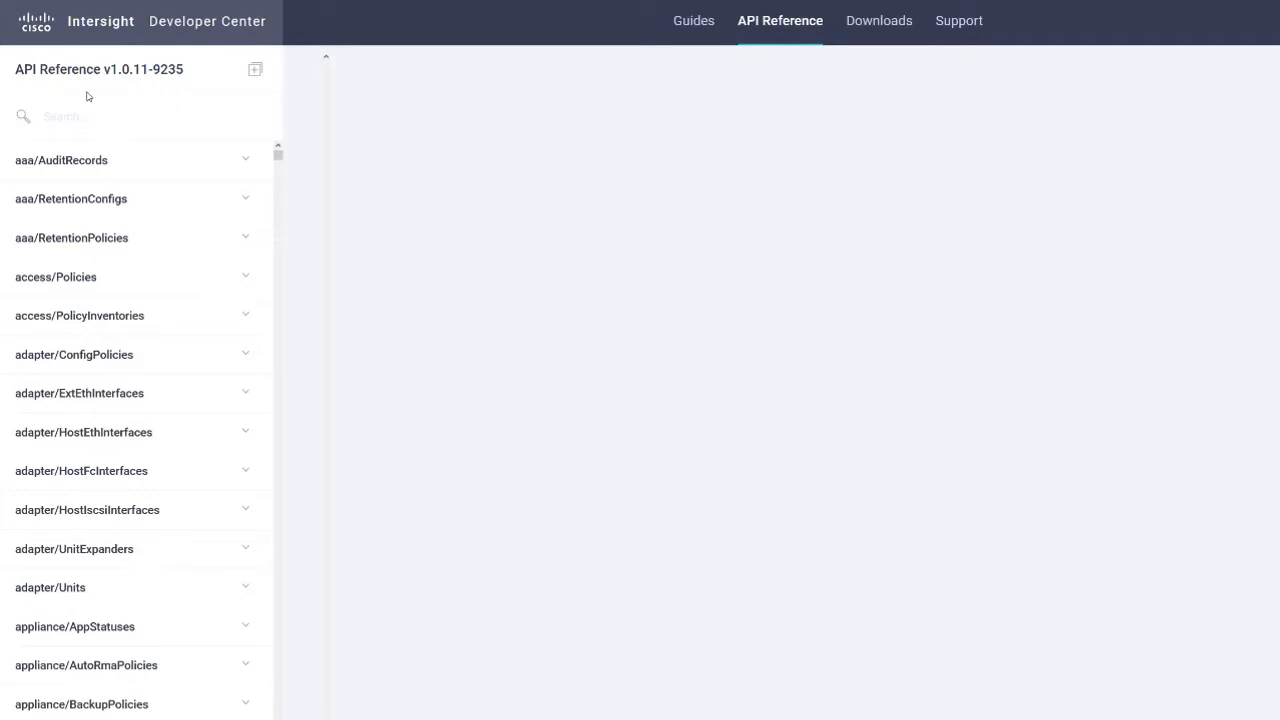
Search the API Reference for 'server/' and expand the server/Profiles endpoints.
left_click(140, 116)
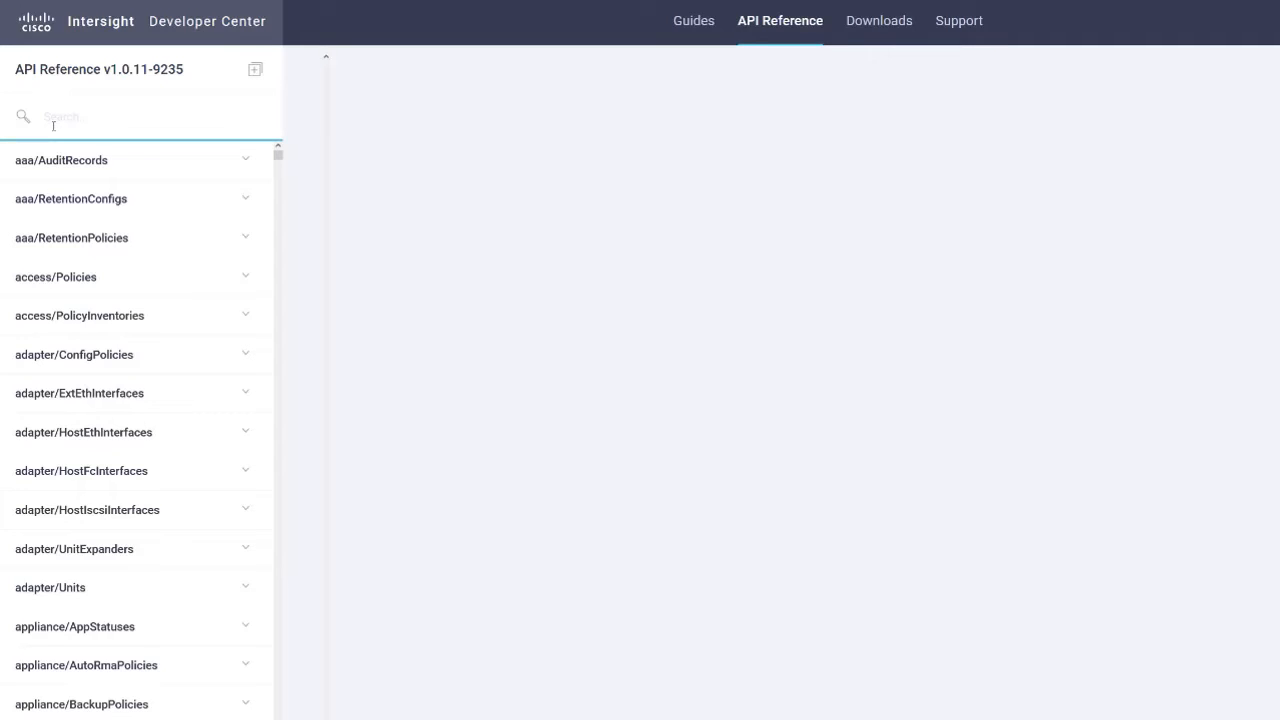
type("server/profi")
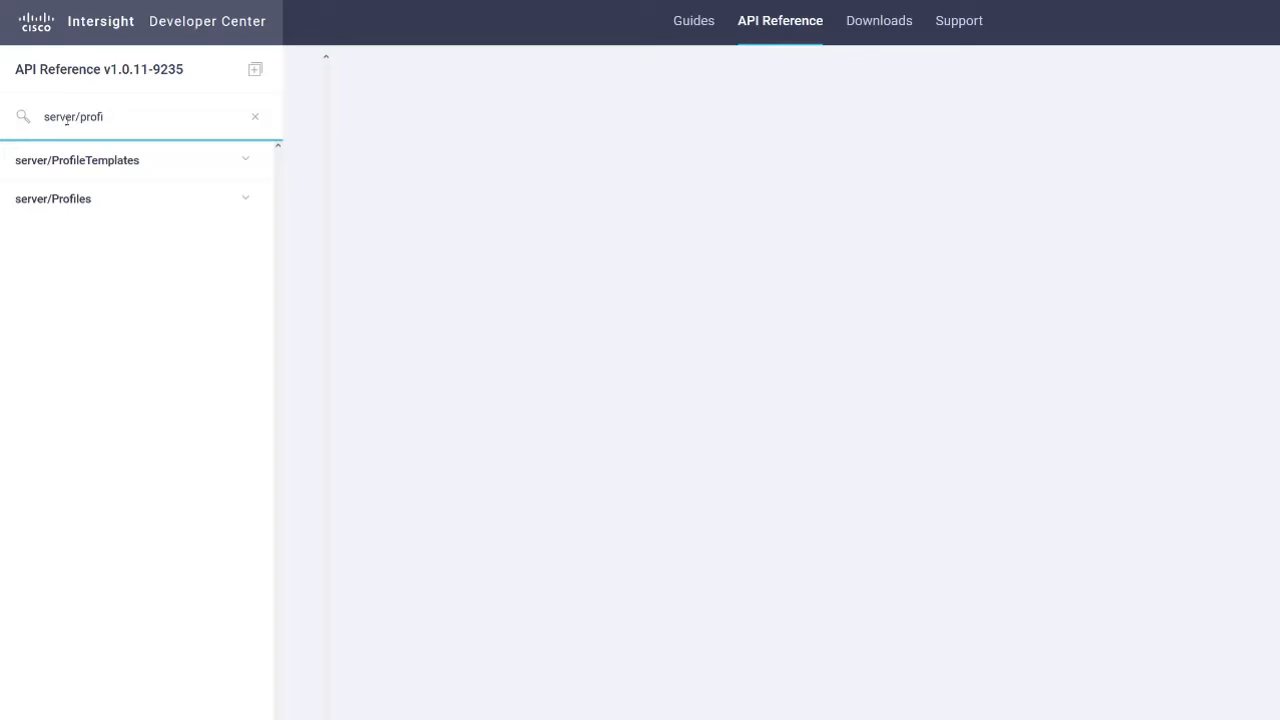
left_click(52, 198)
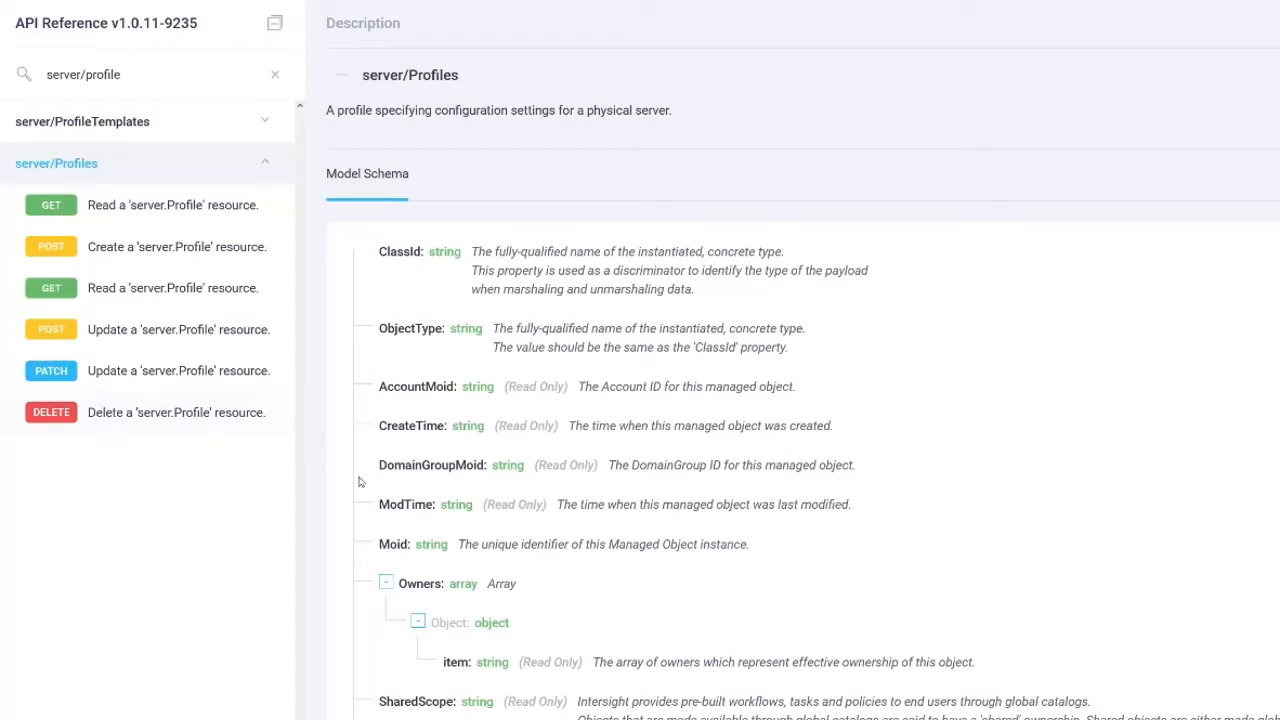
mouse_move(266, 504)
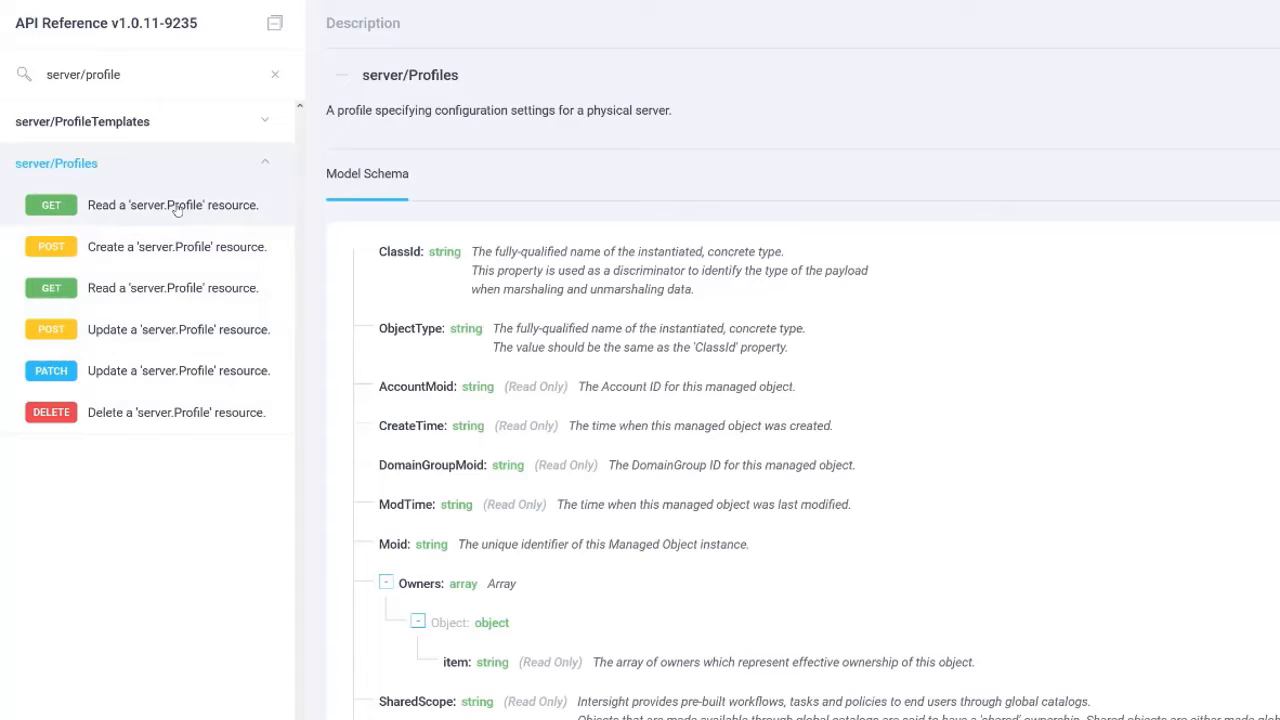
mouse_move(172, 204)
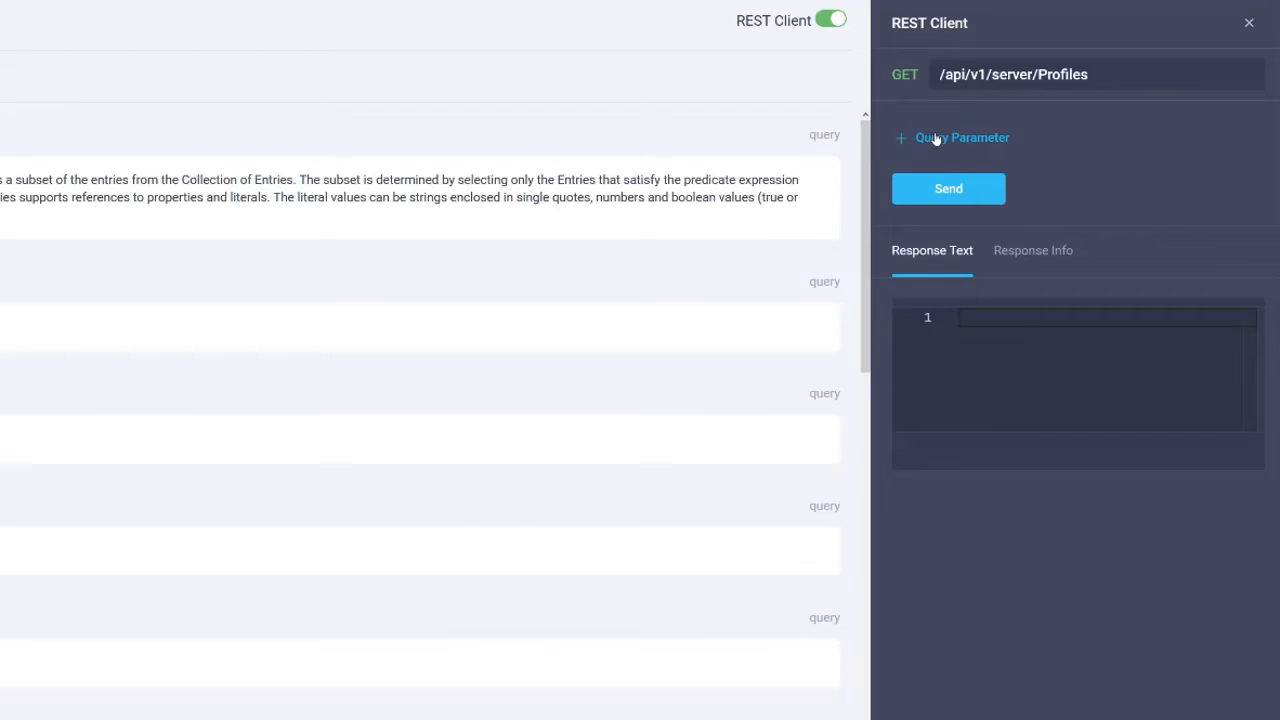
Send a GET on server/Profiles with query $filter = Name eq 'UCSX-Server-boot-SAN'.
left_click(952, 136)
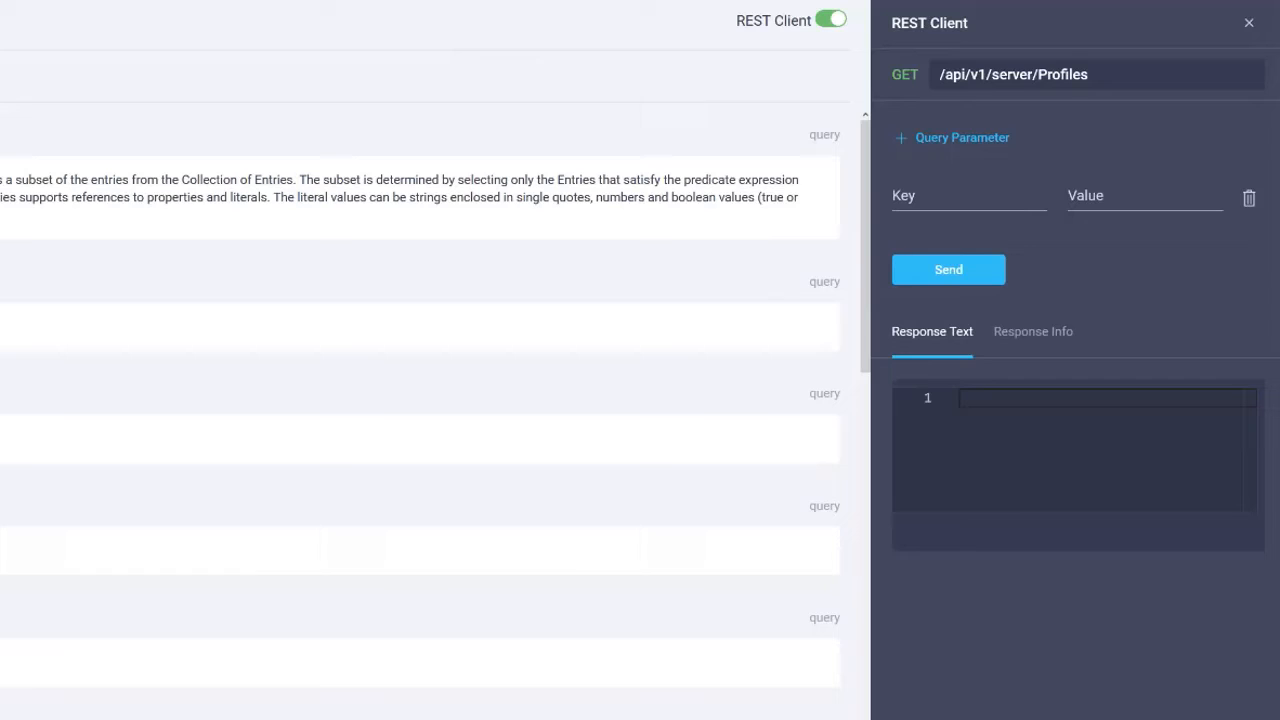
mouse_move(96, 332)
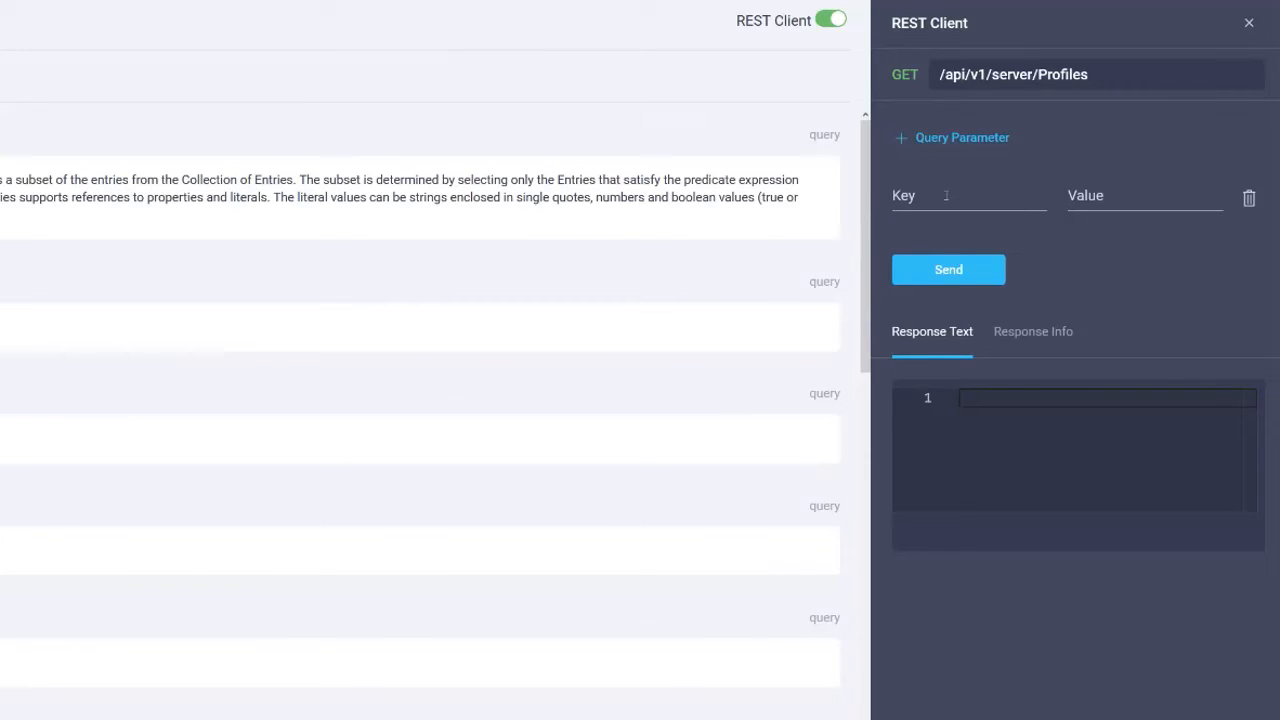
left_click(968, 196)
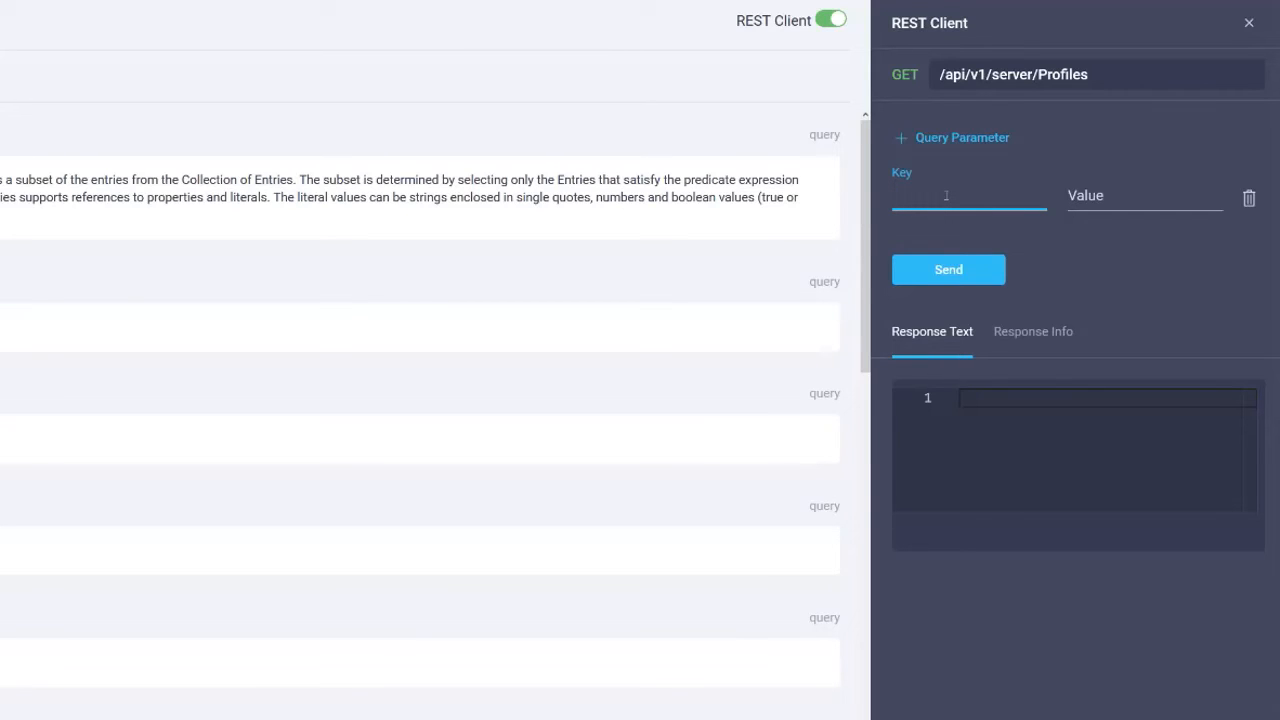
type("$filter")
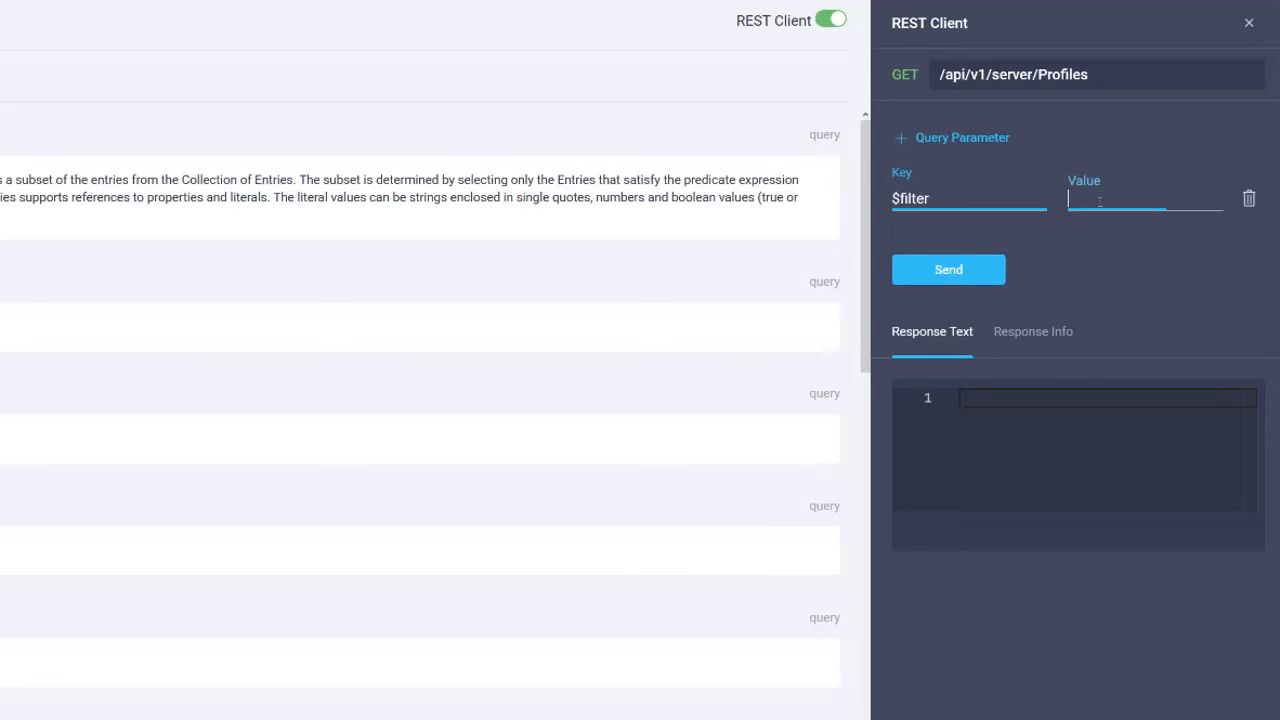
left_click(1144, 198)
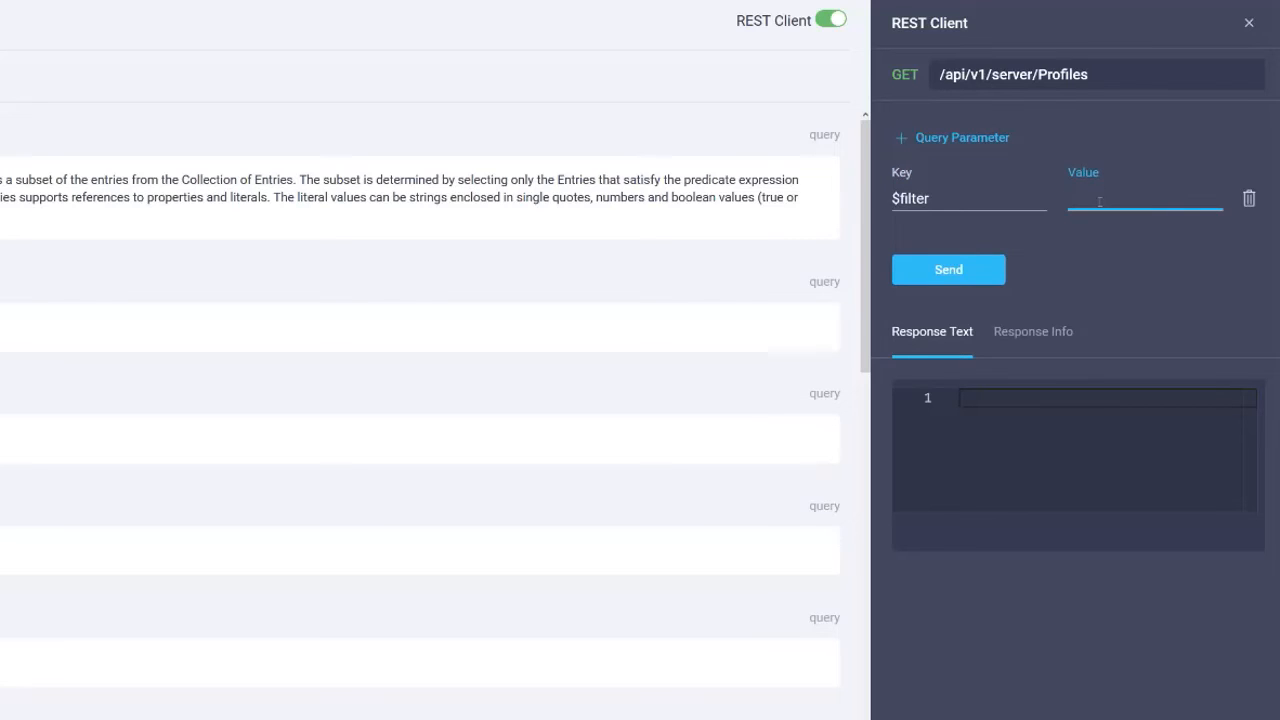
type("Name eq")
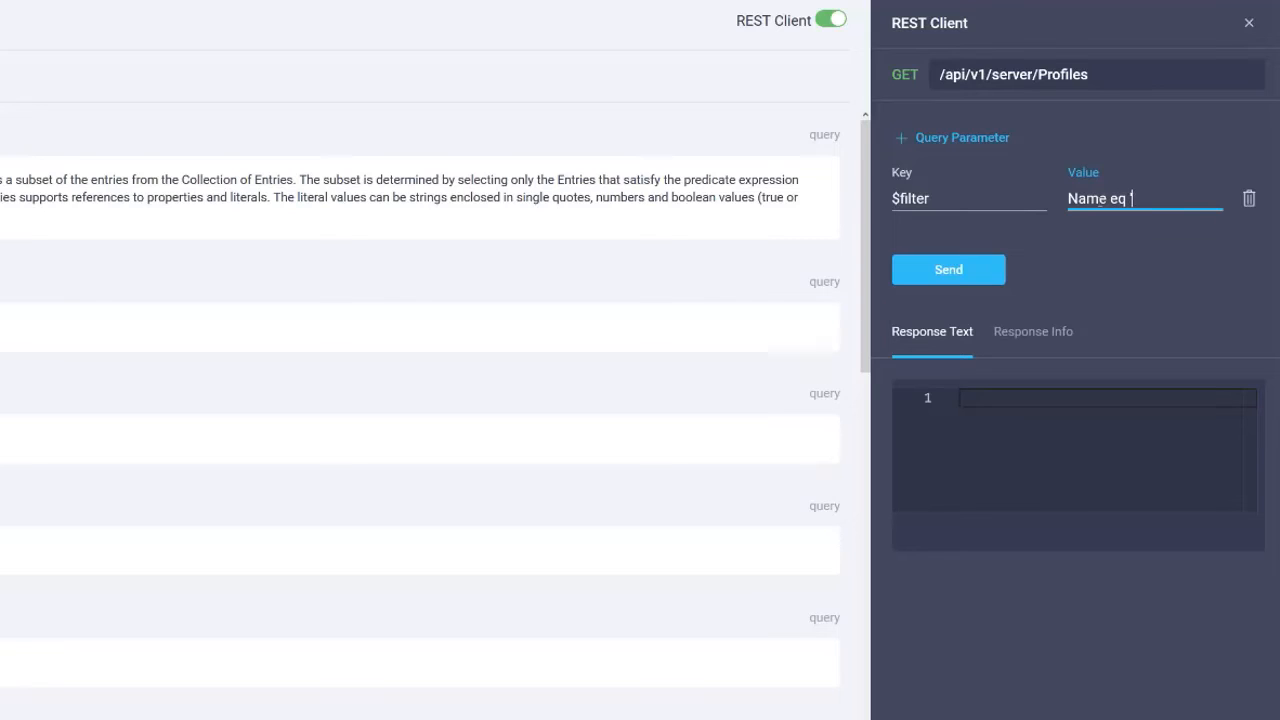
type("'")
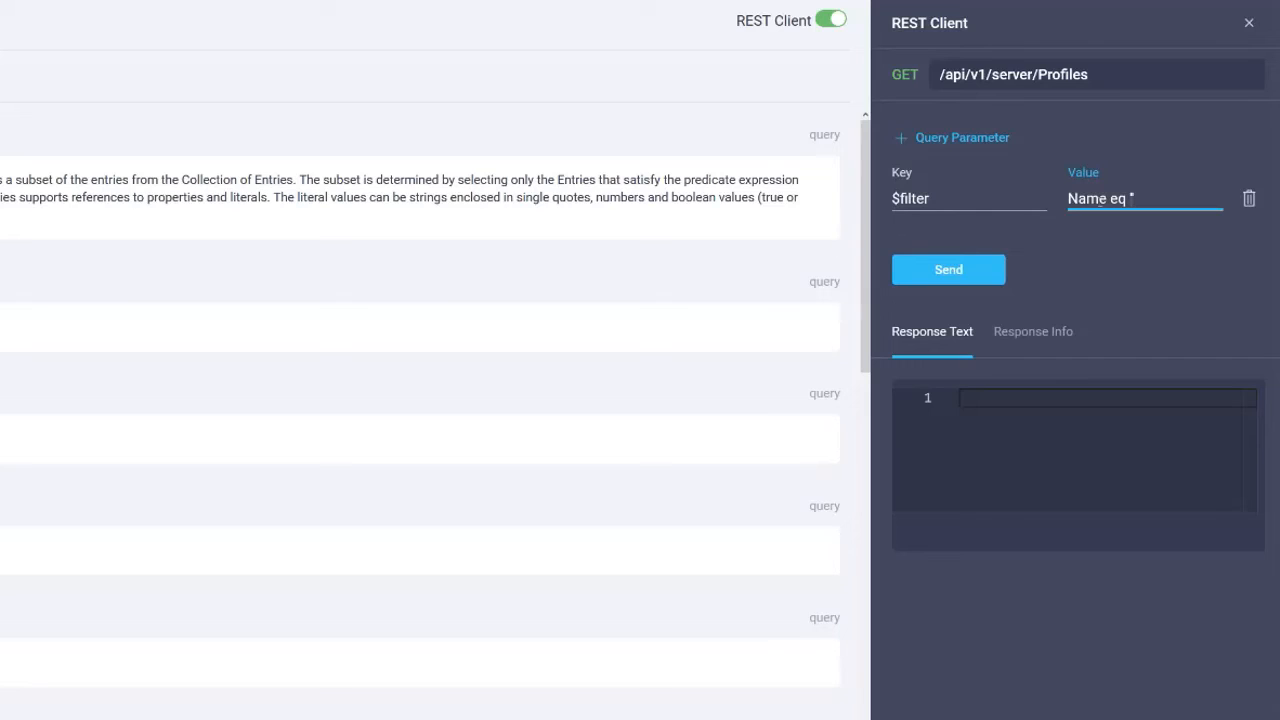
type("'UCSX-Server-boot-SAN")
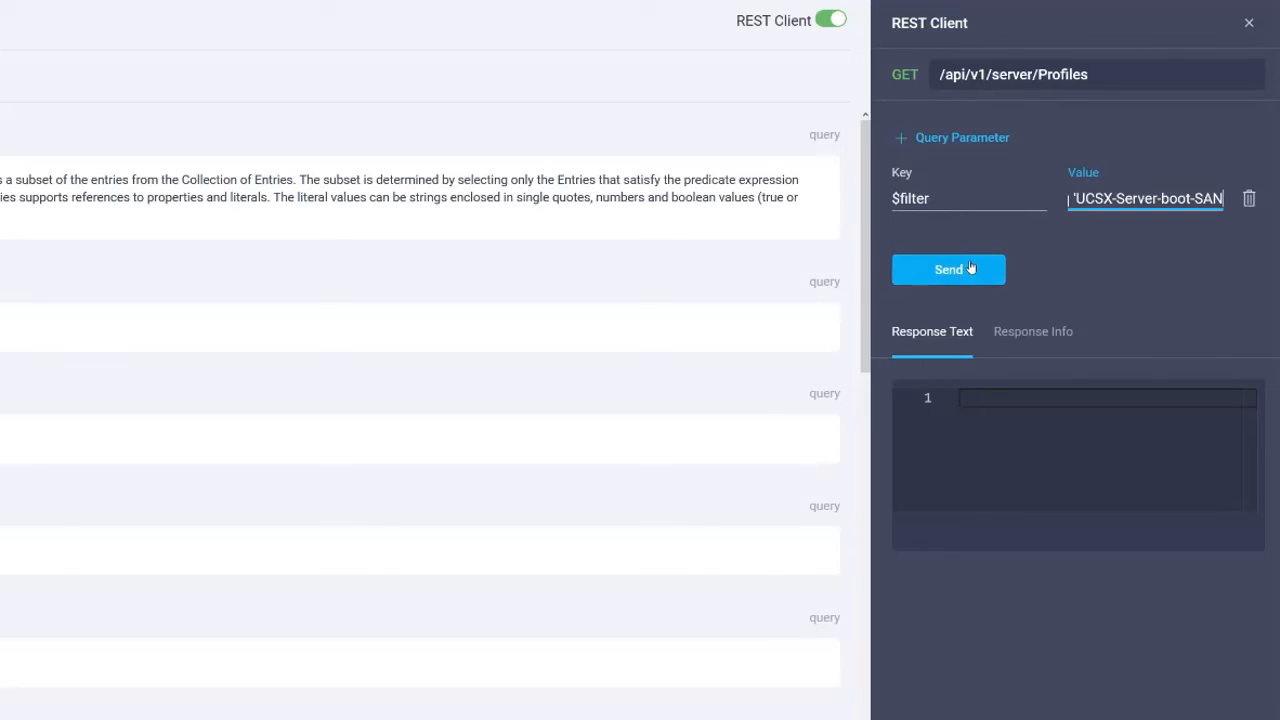
left_click(948, 268)
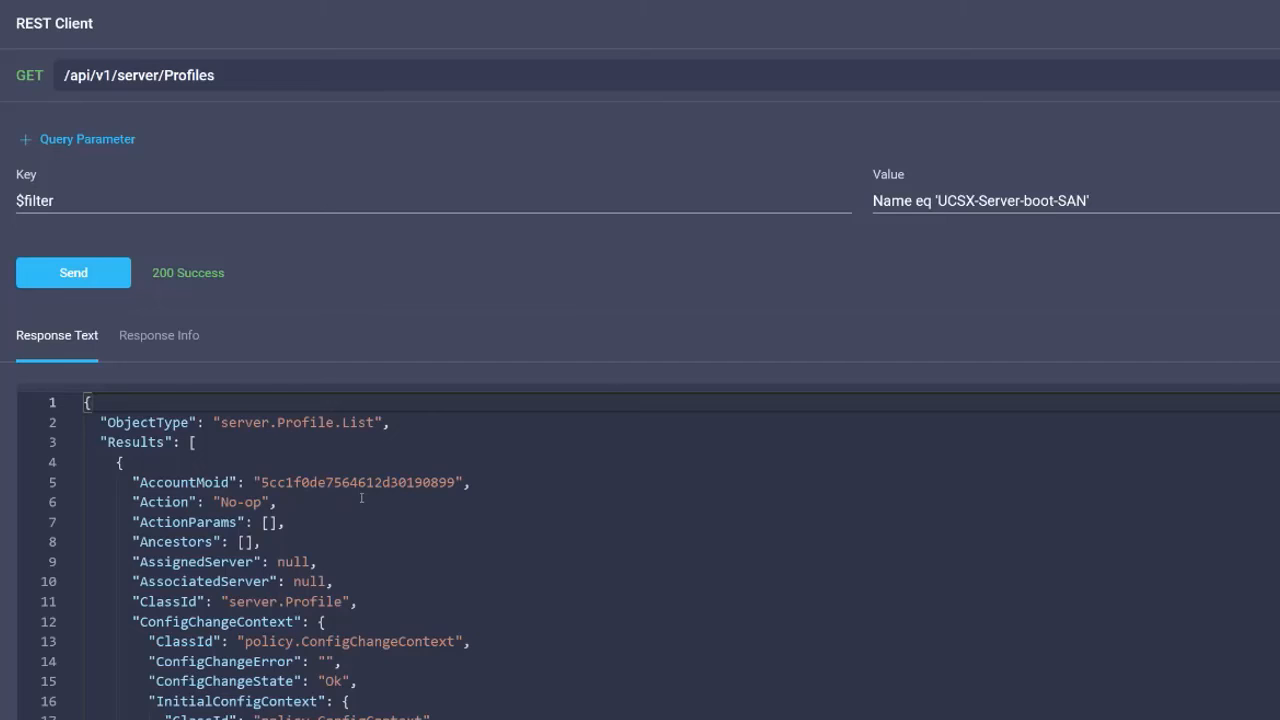
Scroll the 200 Success response down to the profile's Moid field.
scroll("down", 3)
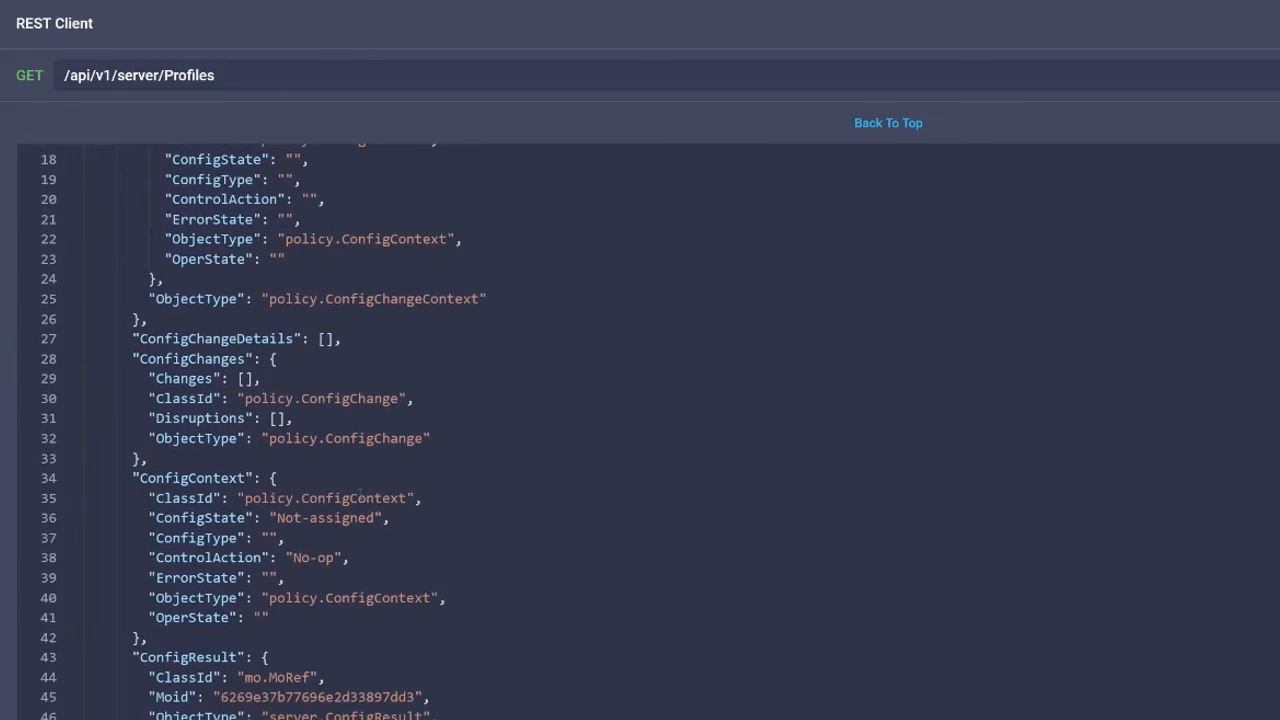
scroll("down", 3)
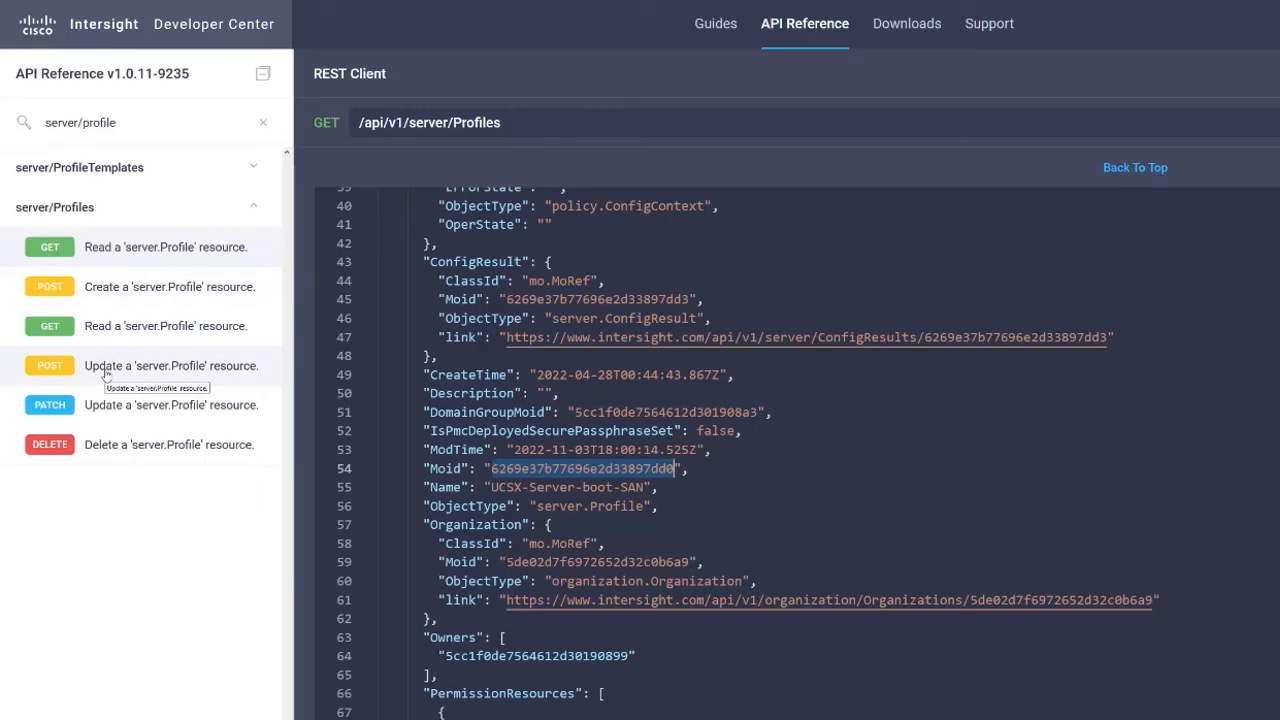
mouse_move(100, 414)
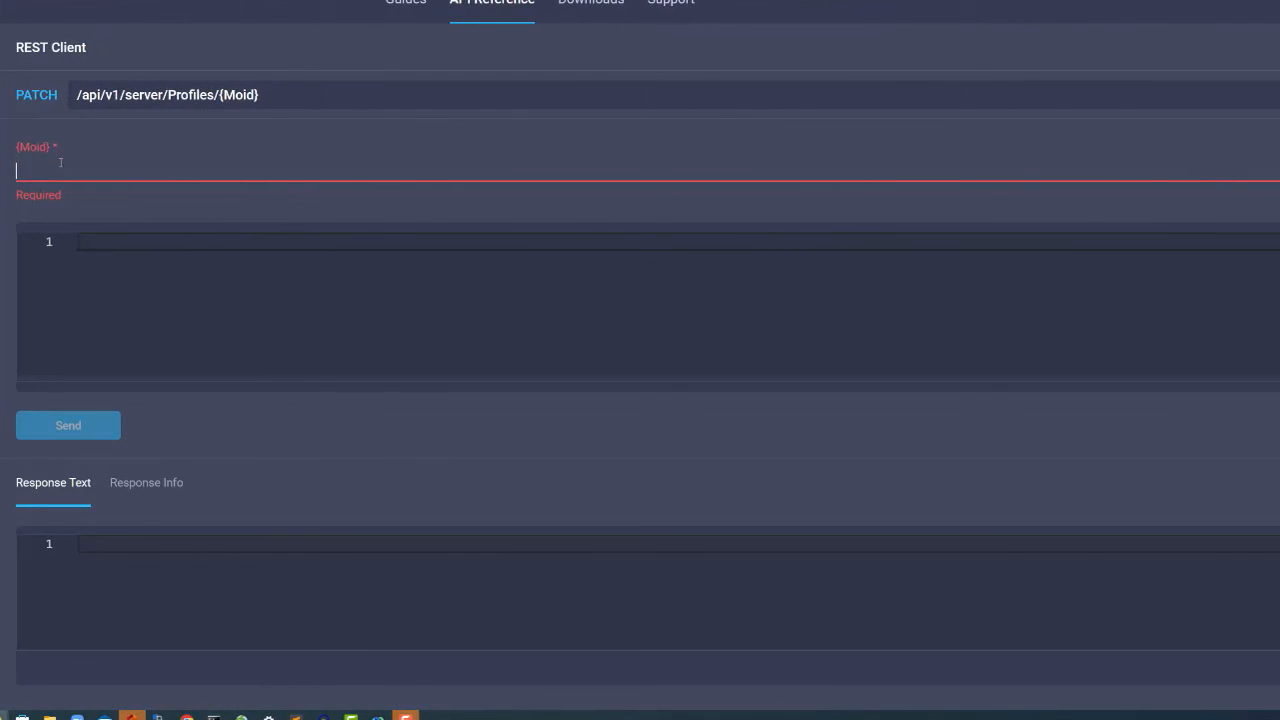
Send a PATCH with Moid 6269e37b77696e2d33897dd0 and body {"Action": "Unassign"}.
type("6269e37b77696e2d33897dd0")
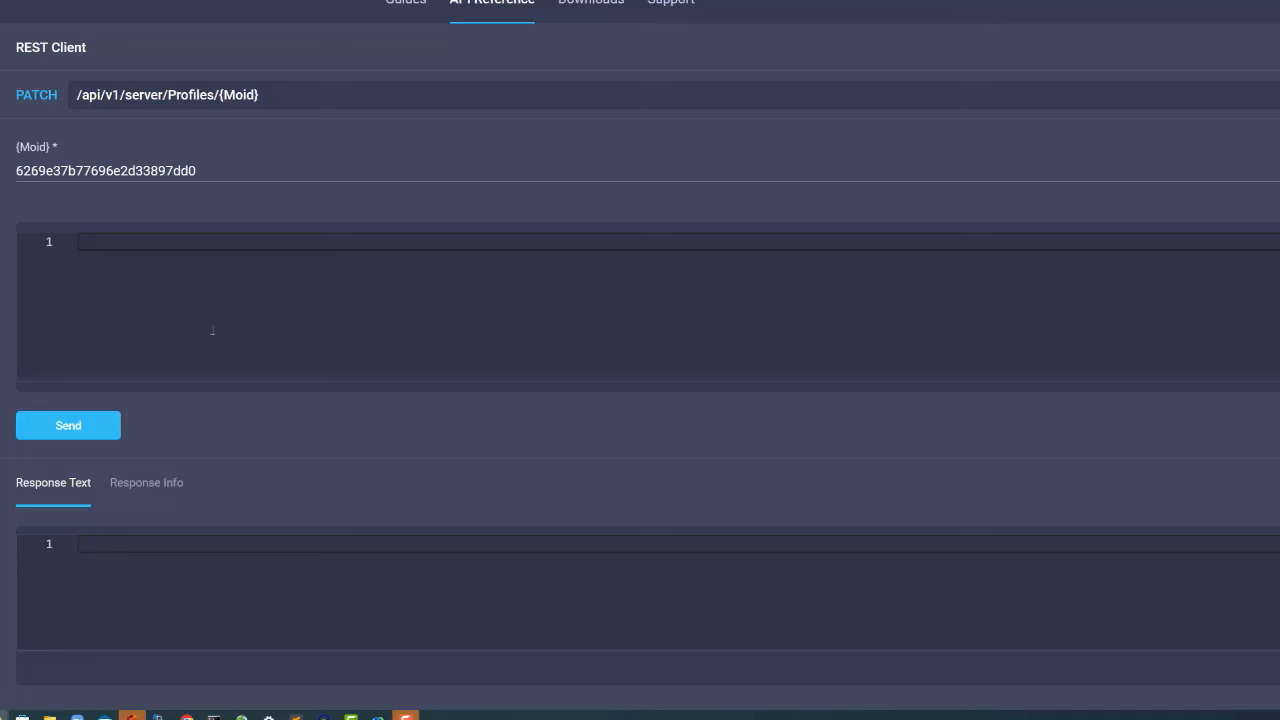
type("{\"Action\": \"Unassign\"}")
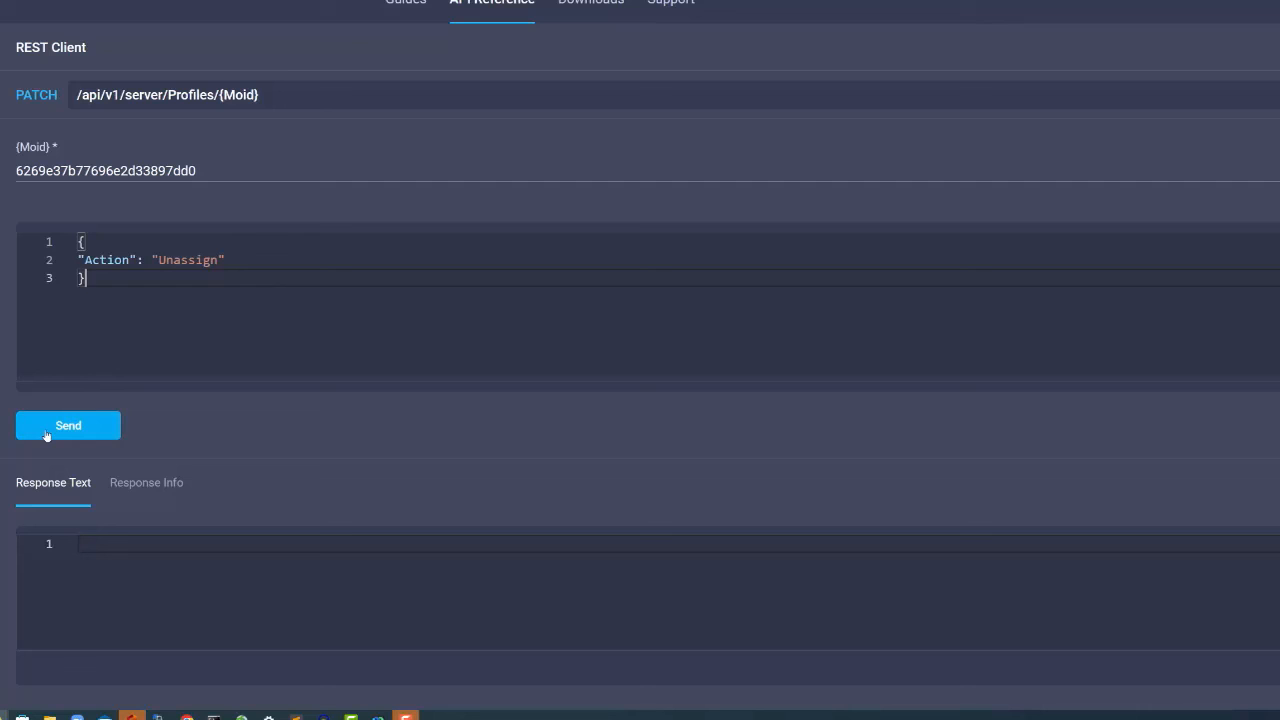
left_click(68, 424)
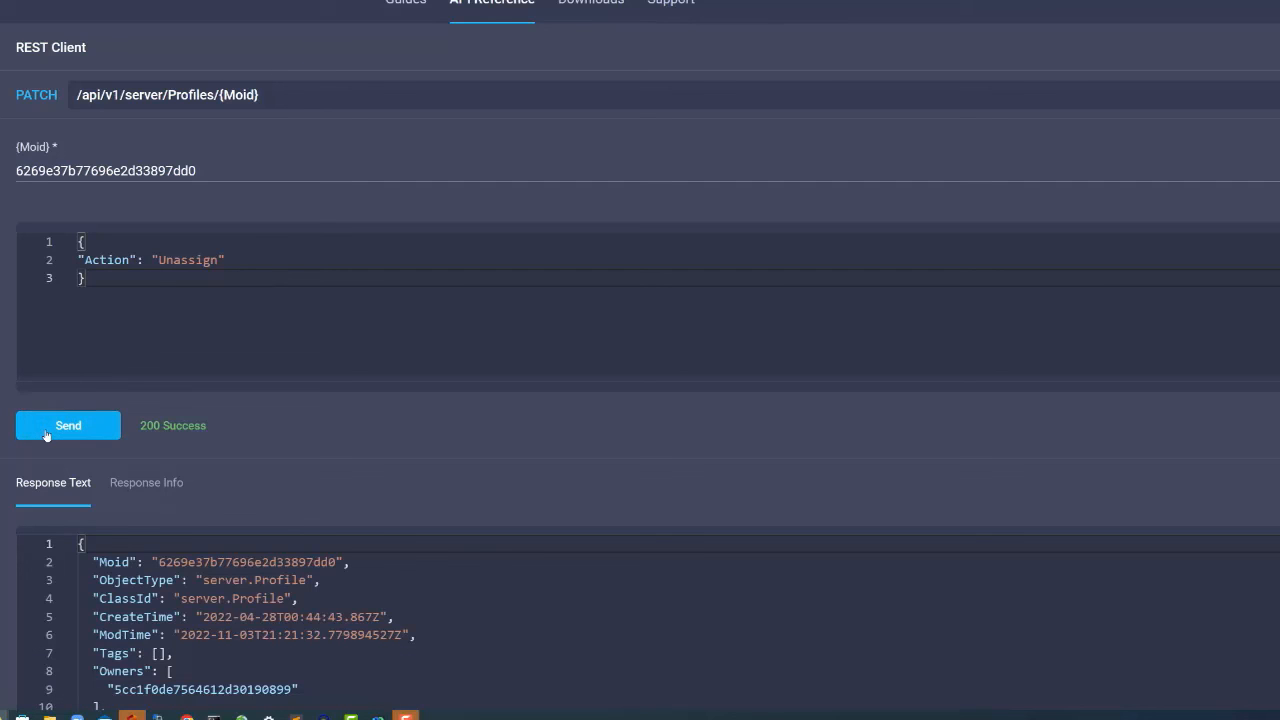
mouse_move(136, 396)
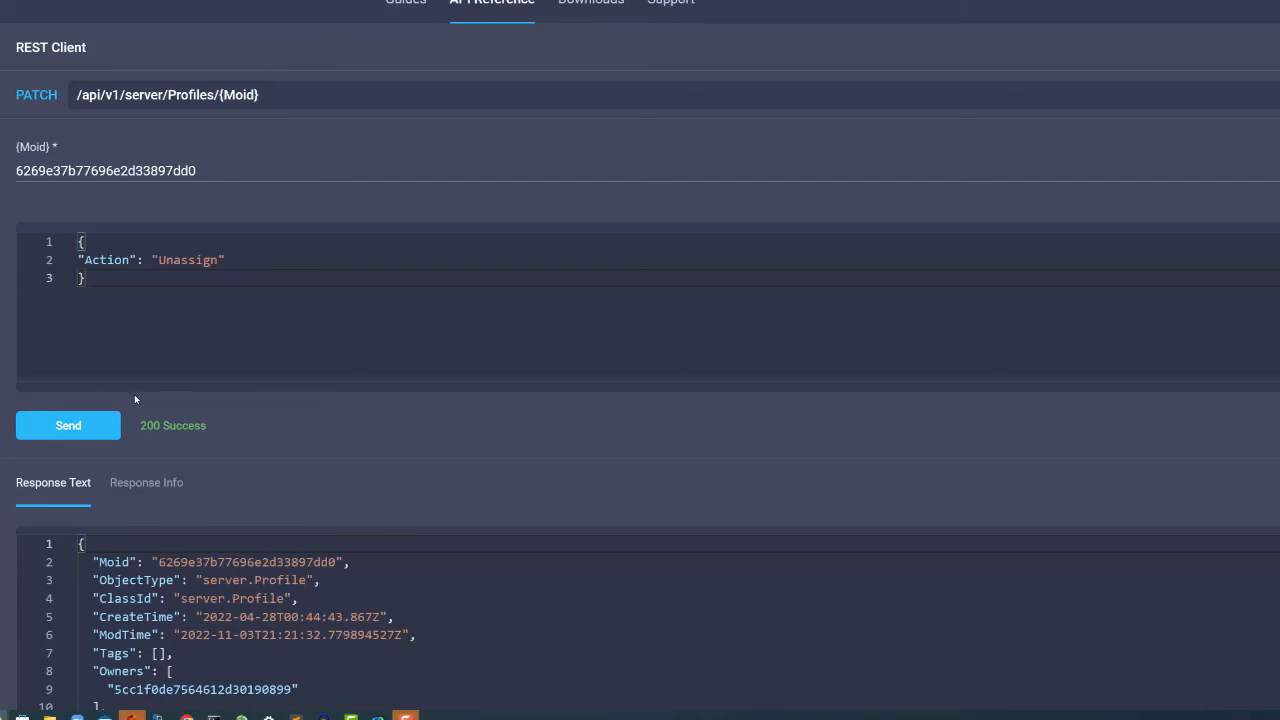